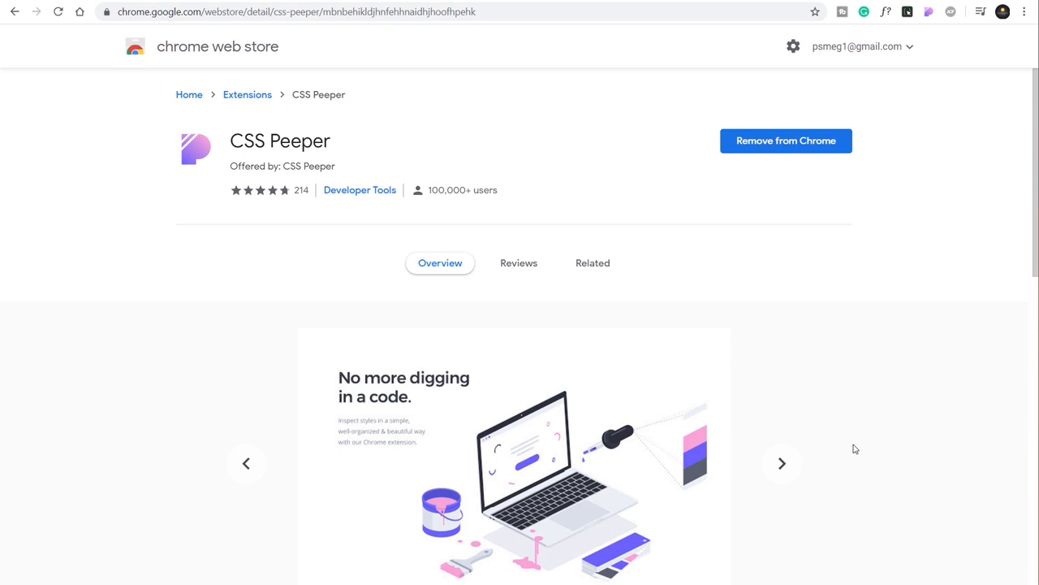
Step through the extension screenshots until the Featured Recipes heading (Dosis 32px, #6c3c5b) is inspected.
left_click(781, 463)
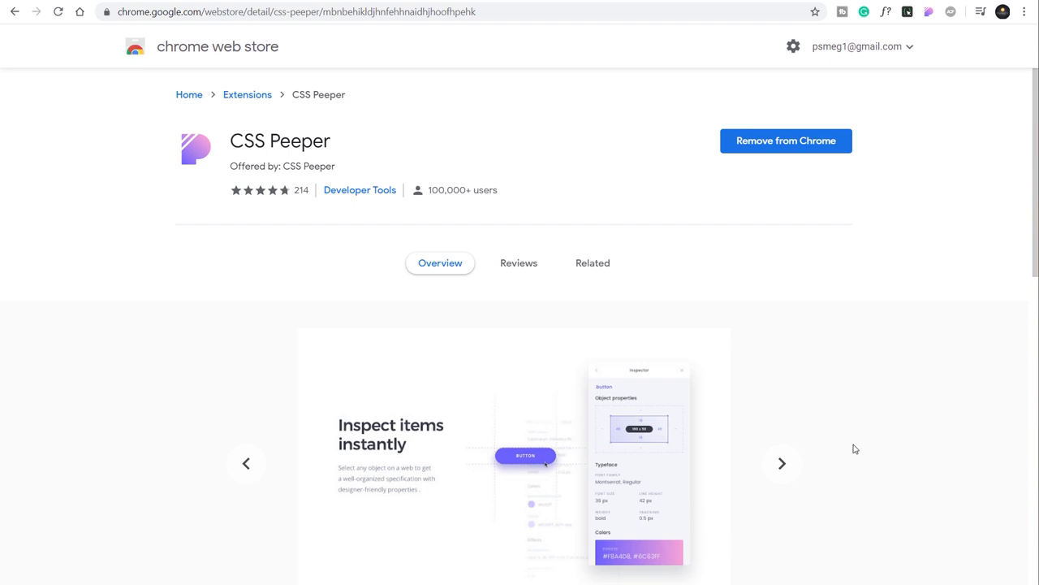
left_click(782, 463)
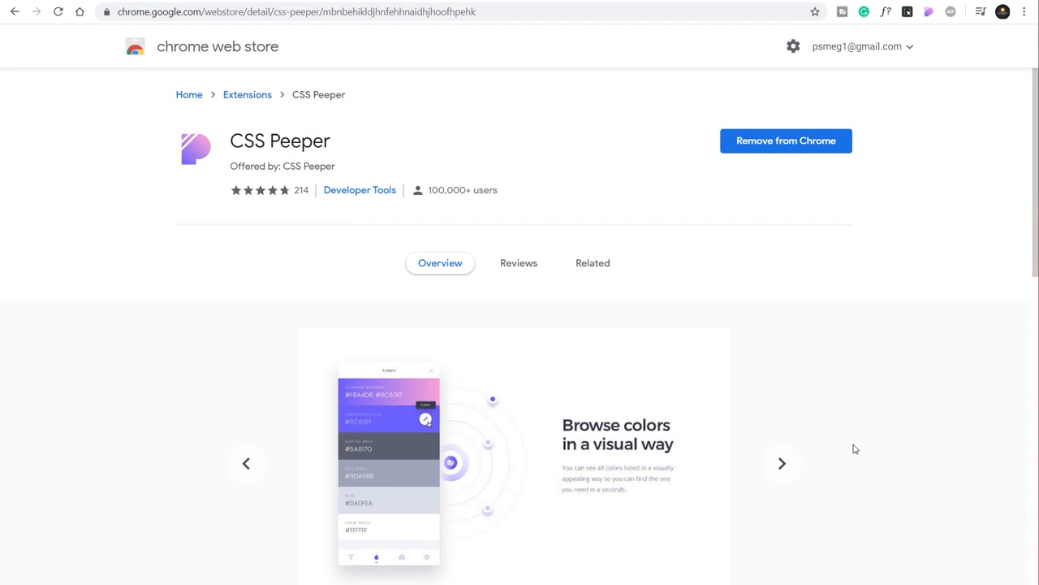
left_click(781, 463)
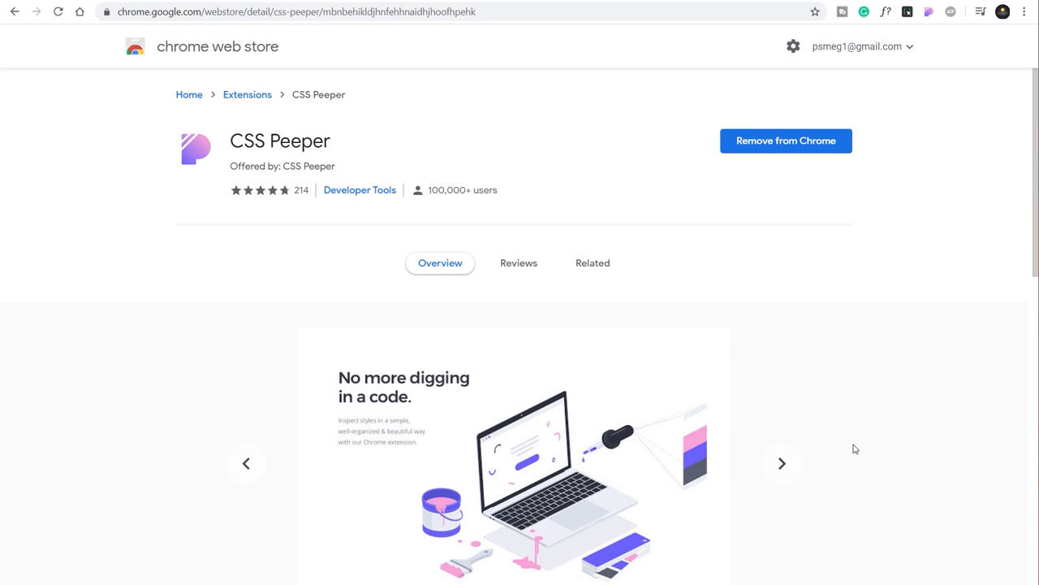
left_click(782, 463)
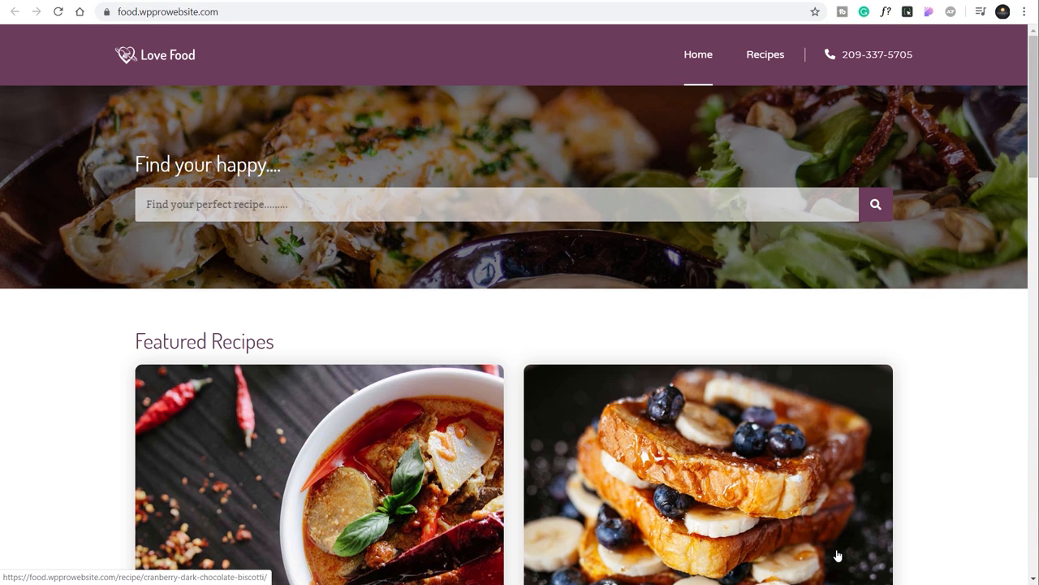
mouse_move(396, 219)
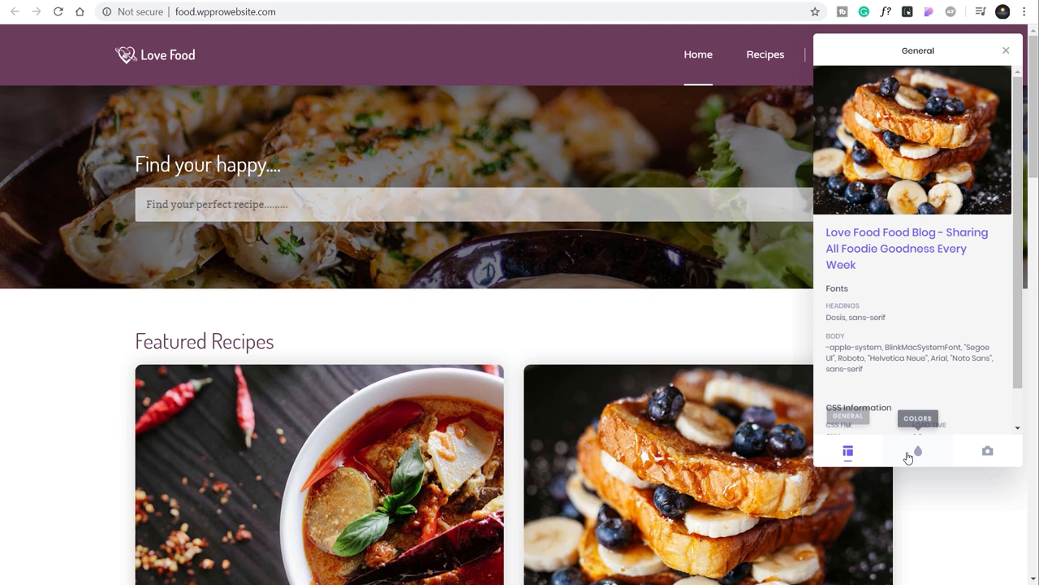
mouse_move(918, 451)
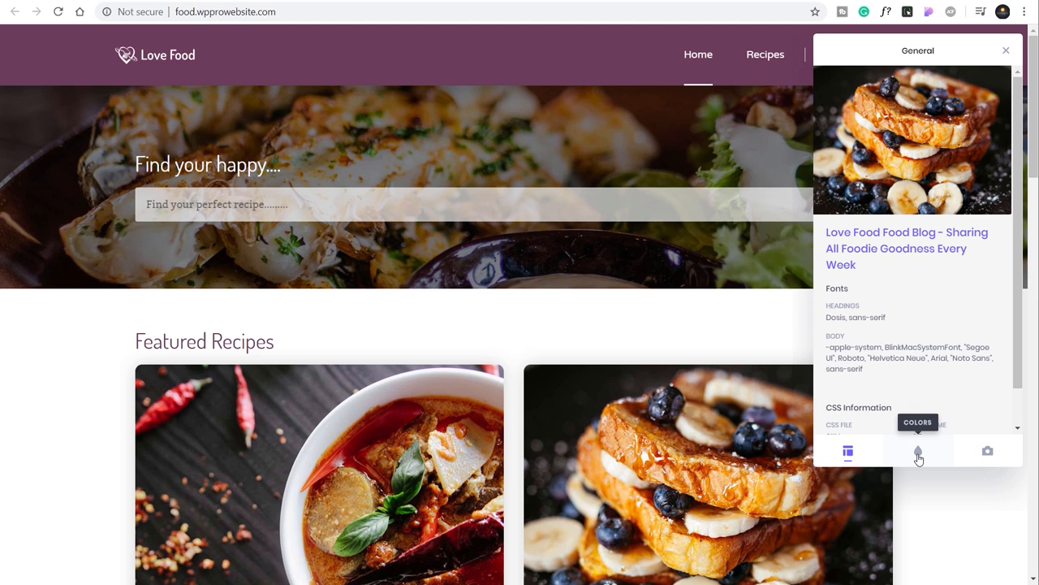
mouse_move(848, 450)
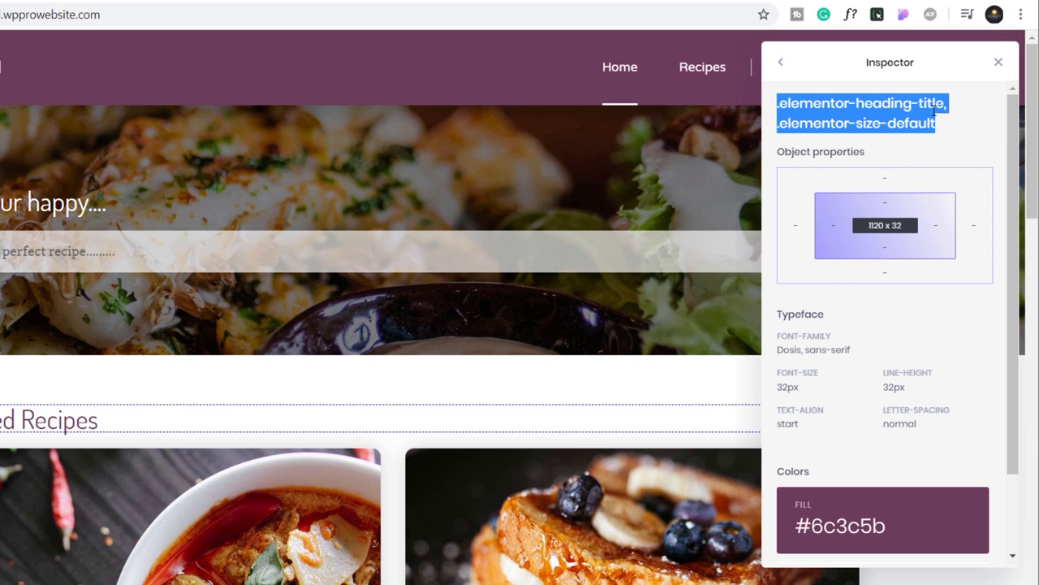
Scroll the heading's inspector to reveal the #ffffff background below the #6c3c5b fill.
scroll("down", 3)
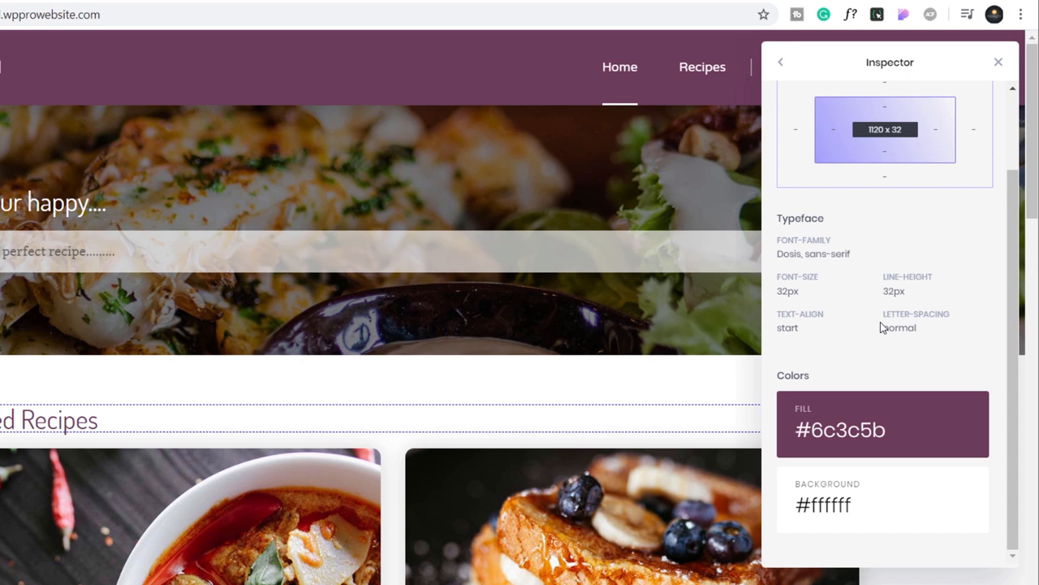
mouse_move(804, 281)
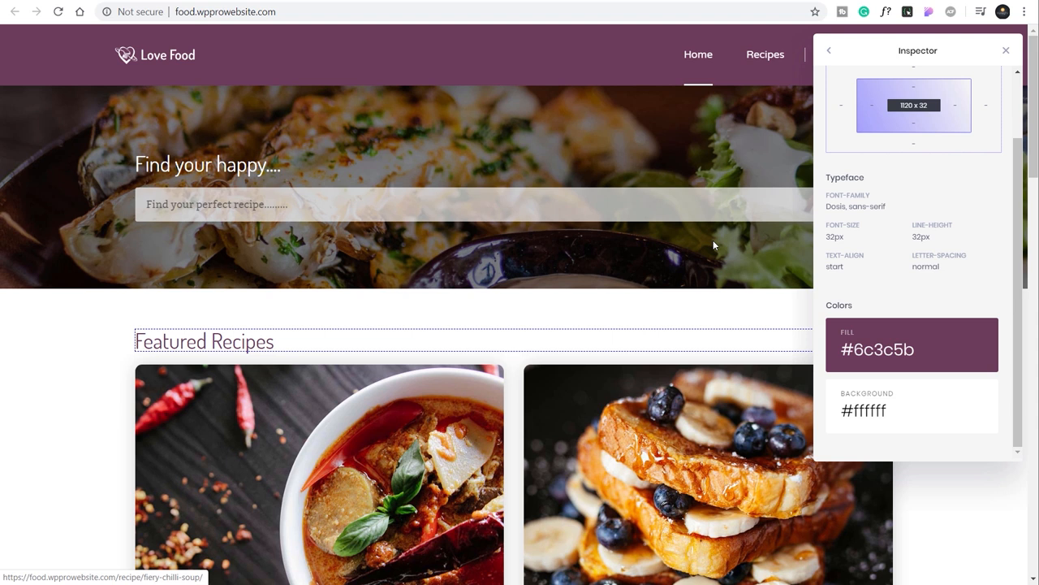
Scroll the recipe card's inspector to its Colors showing #333333 fill on #ffffff.
scroll("down", 3)
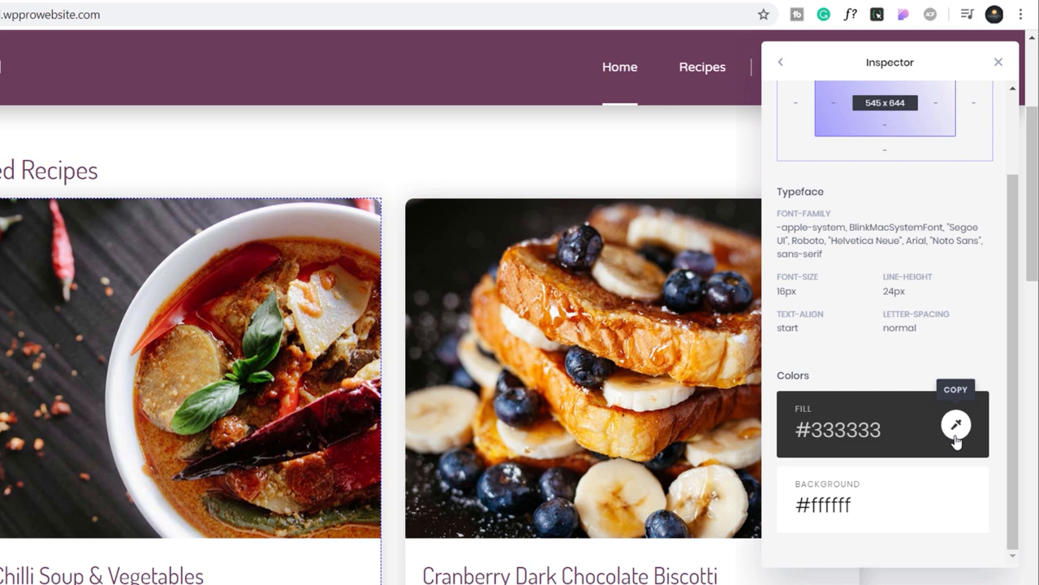
scroll("down", 3)
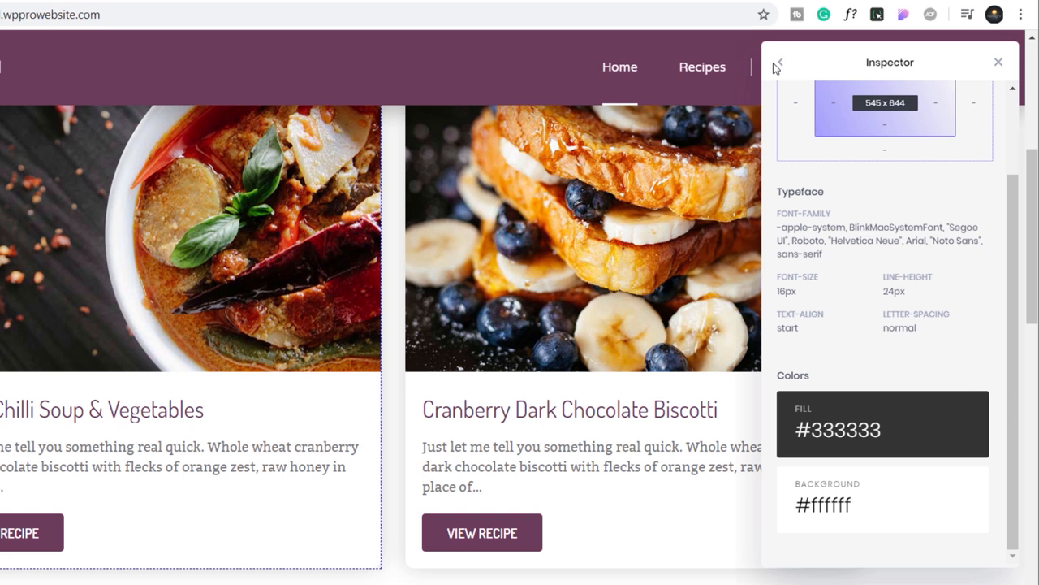
Return to the overview, browse the page colour palette, then show the food image assets grid.
left_click(890, 554)
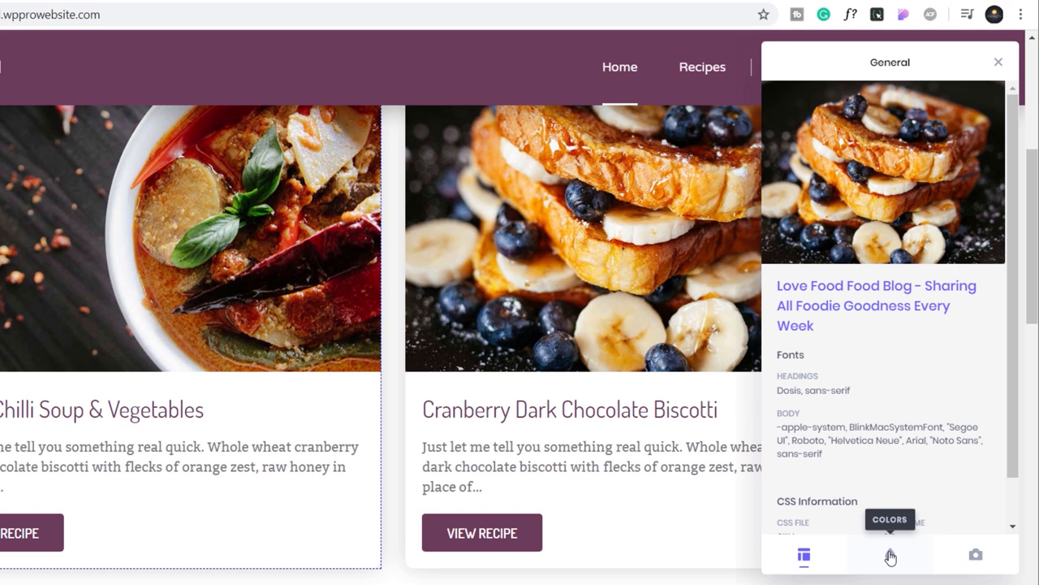
left_click(890, 554)
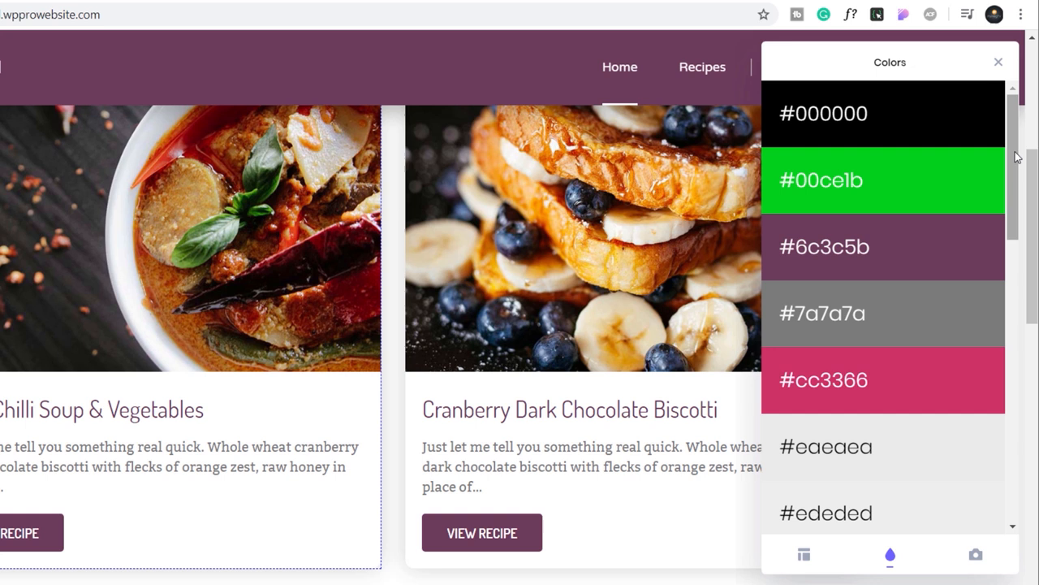
scroll("down", 3)
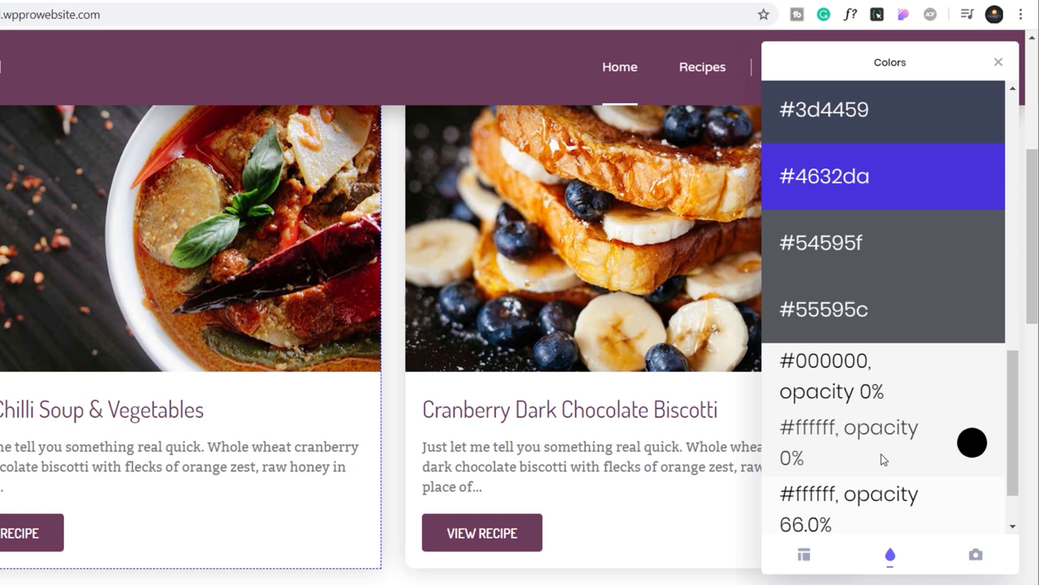
scroll("down", 3)
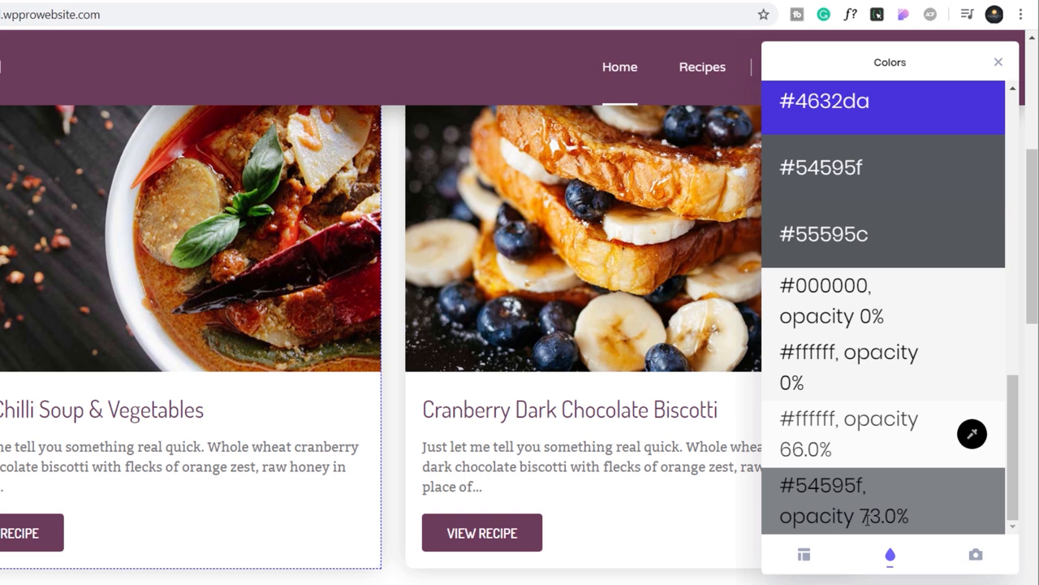
left_click(975, 554)
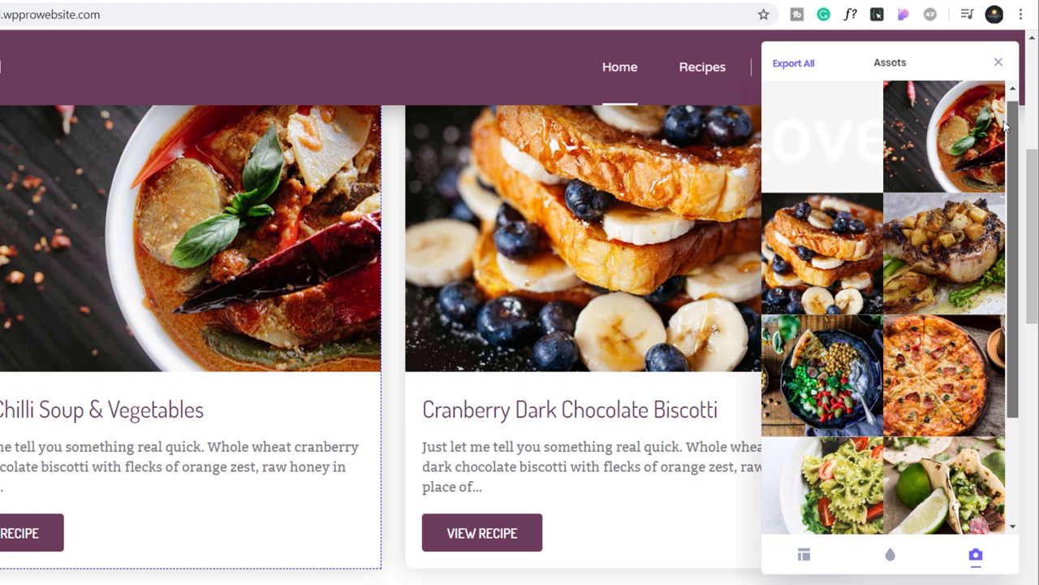